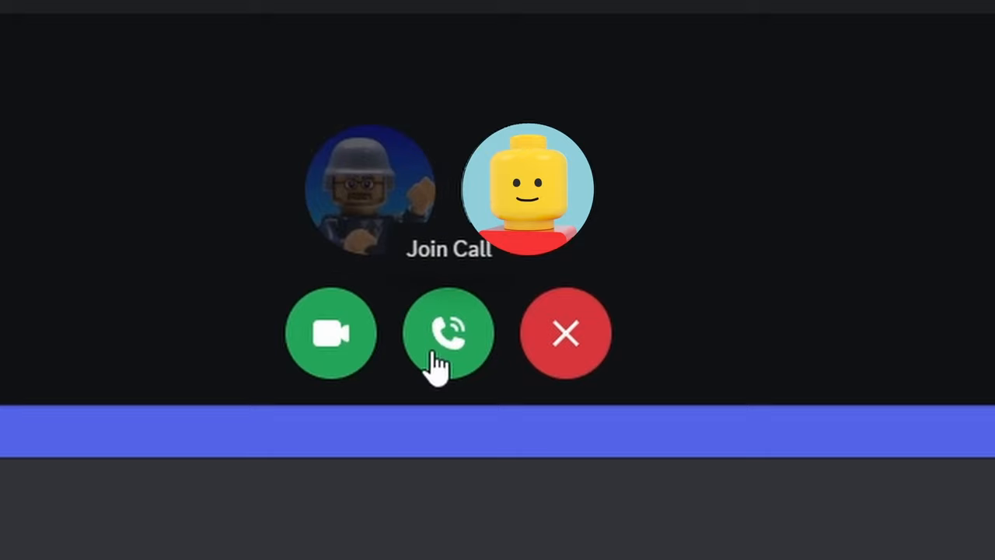
# - Join the incoming group call with voice only, no video
pyautogui.click(448, 332)
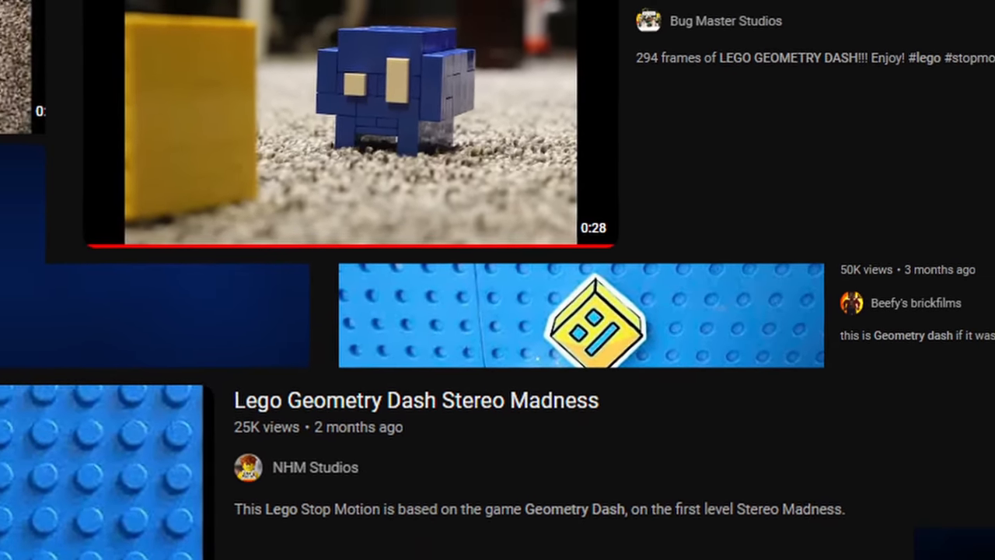
# - Scroll the YouTube results to reveal more LEGO Geometry Dash stop-motion videos, including 'The Coin'
pyautogui.scroll(-3)
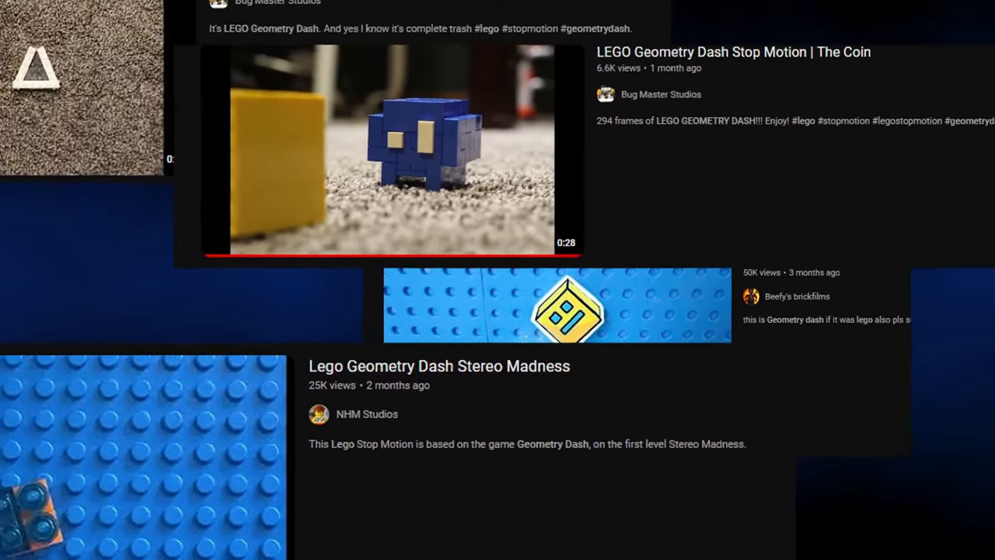